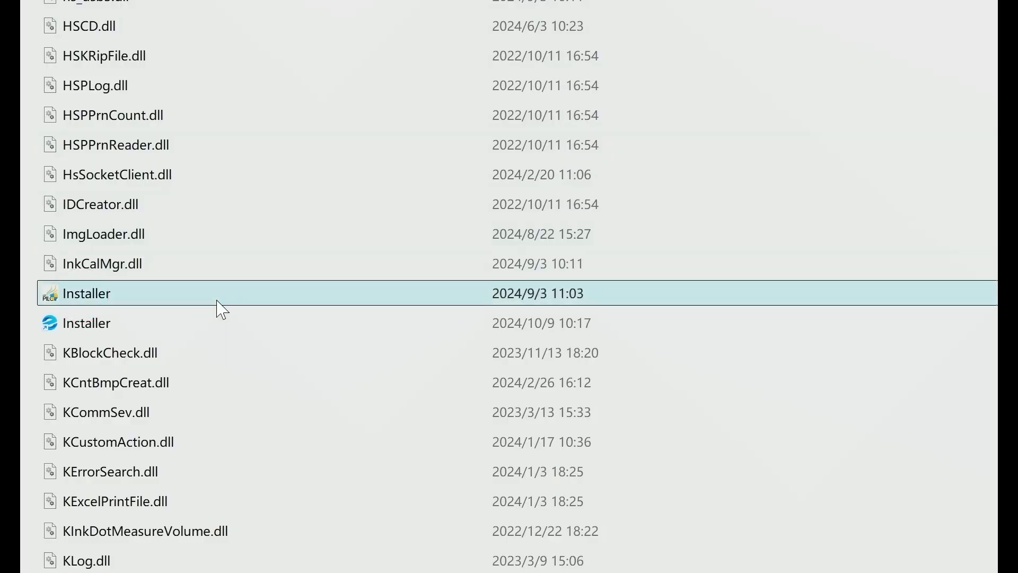
- Launch DTF Station Pilot from the Installer application in the program folder
double_click(86, 293)
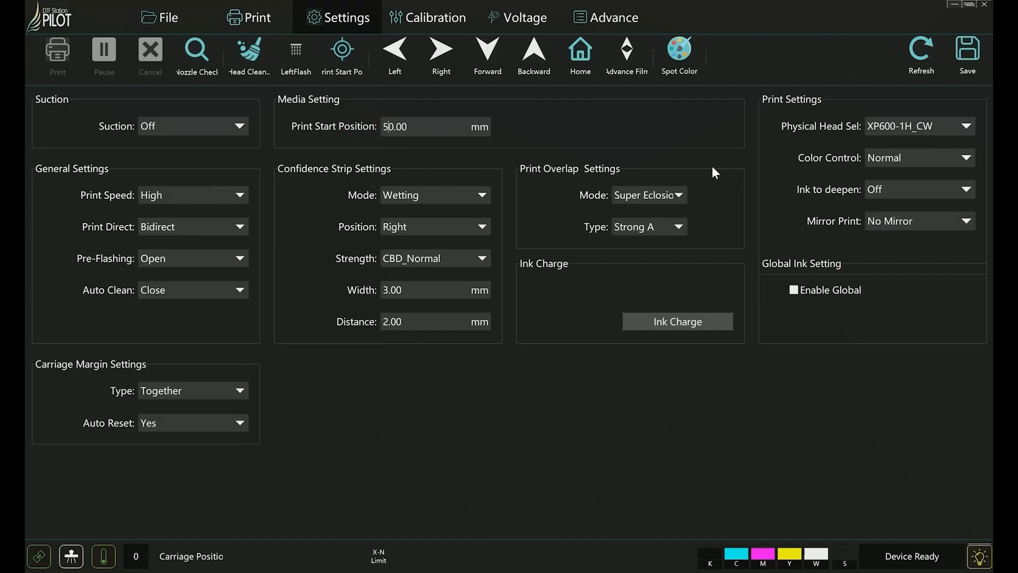
- Run a Nozzle Check from the toolbar and confirm printing it
click(968, 51)
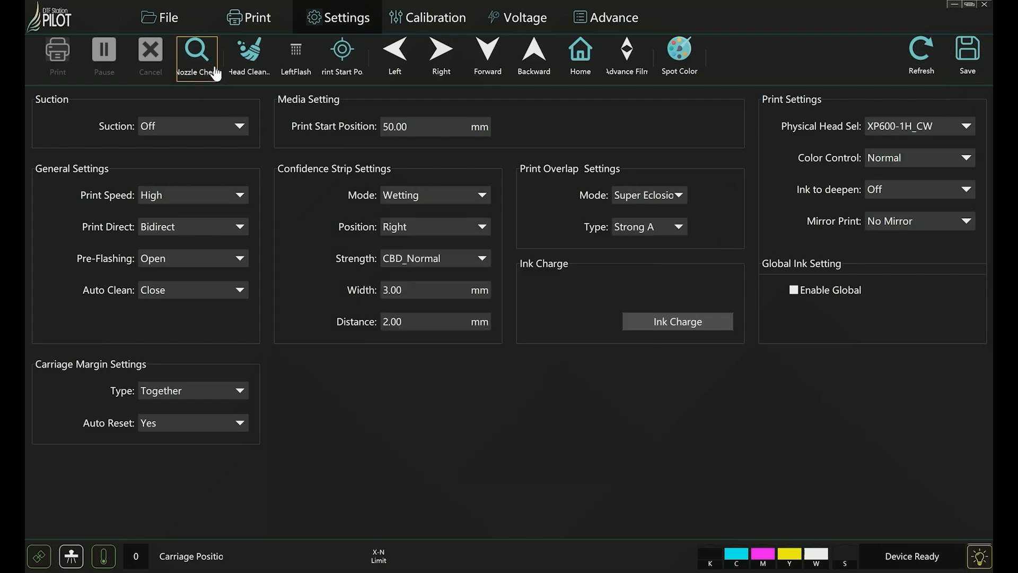
click(196, 57)
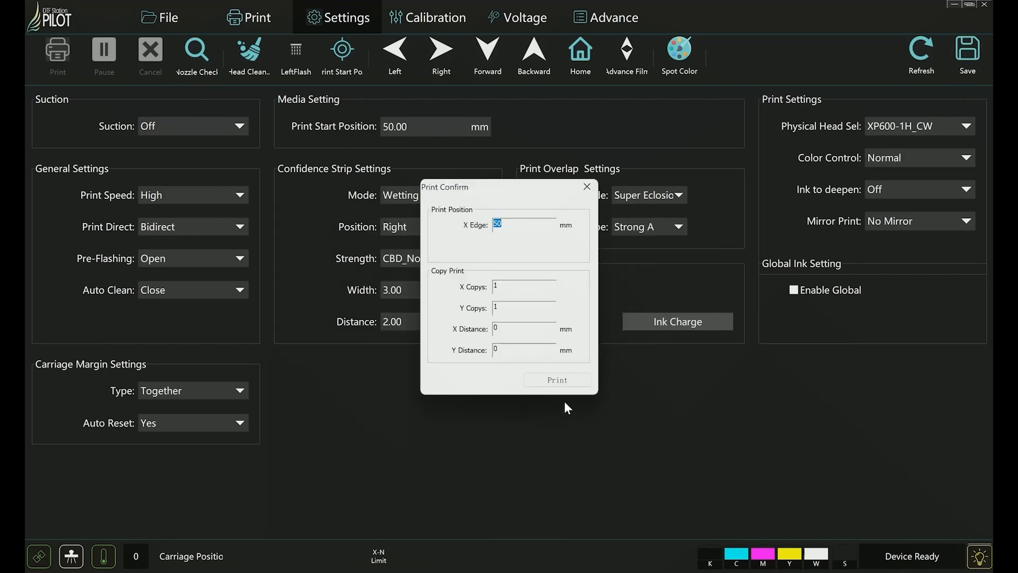
click(585, 186)
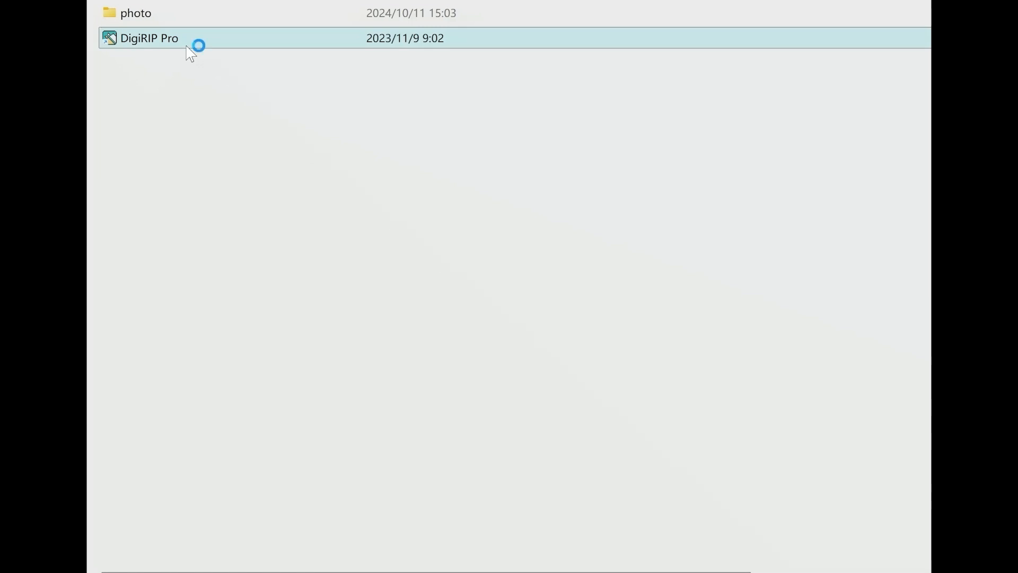
mouse_move(589, 53)
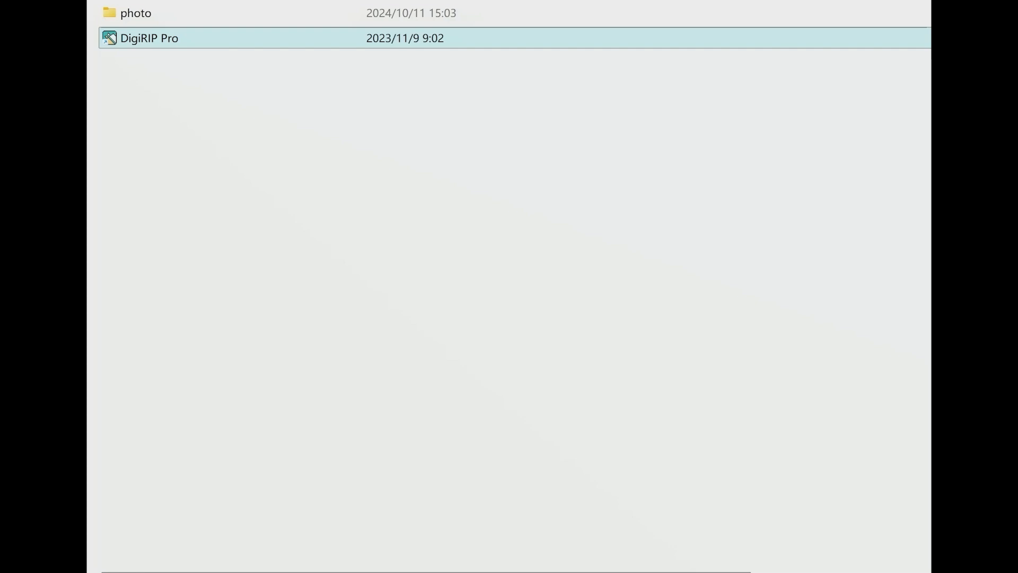
- Launch DigiRIP Pro from its desktop shortcut
double_click(148, 38)
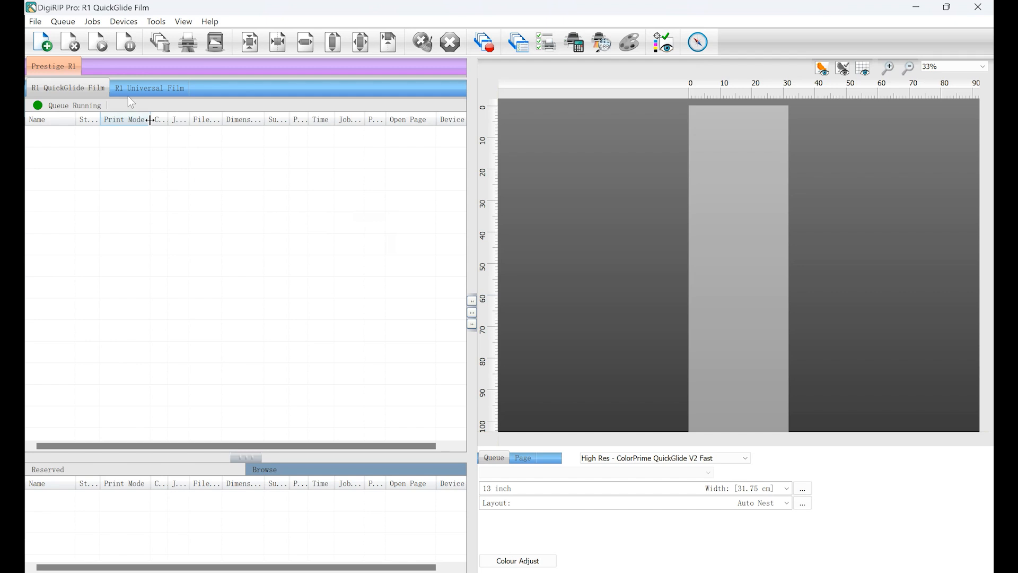
- Add the Bag and DTF station images from the photo folder as queue jobs
click(43, 41)
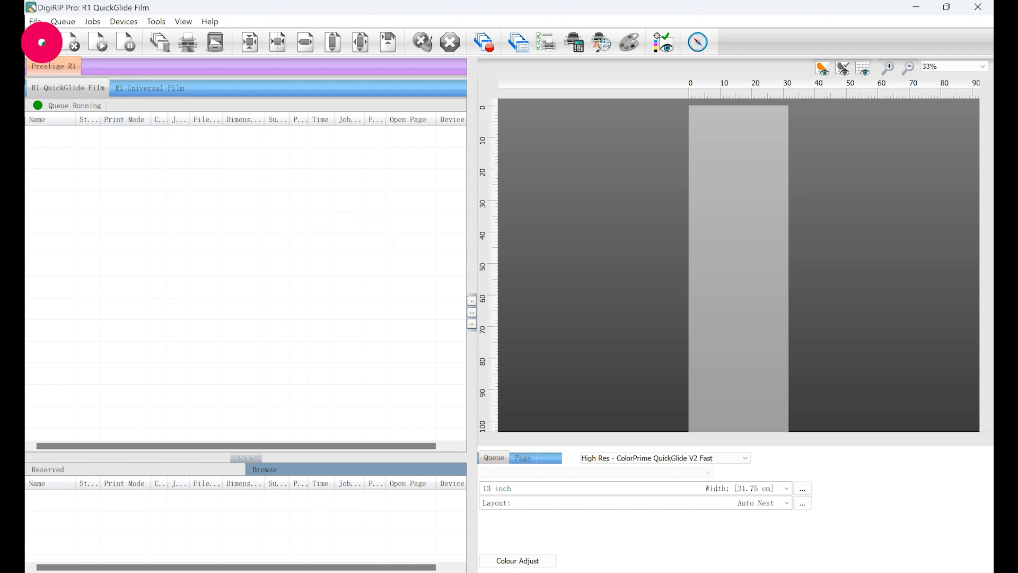
click(42, 41)
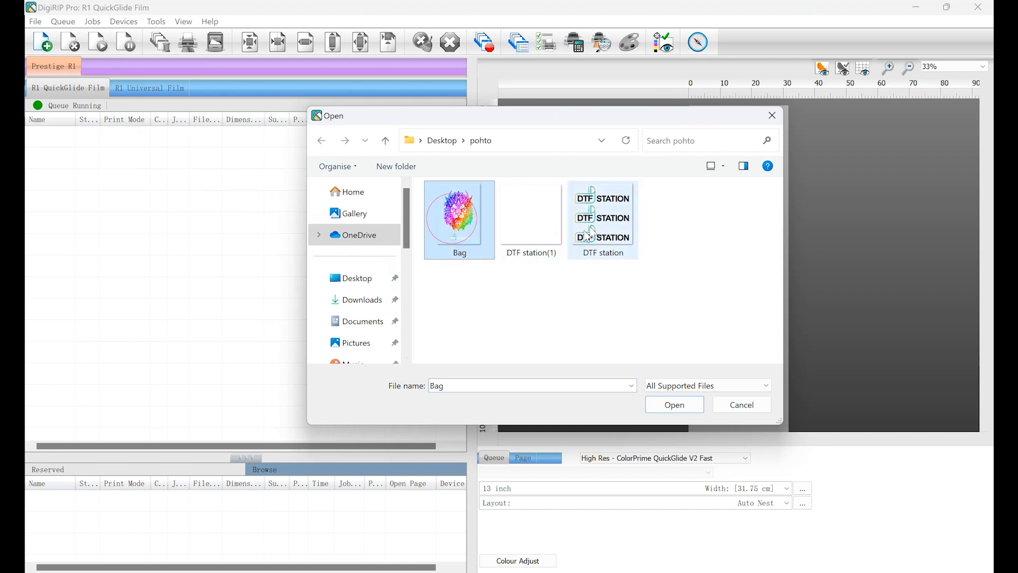
click(673, 405)
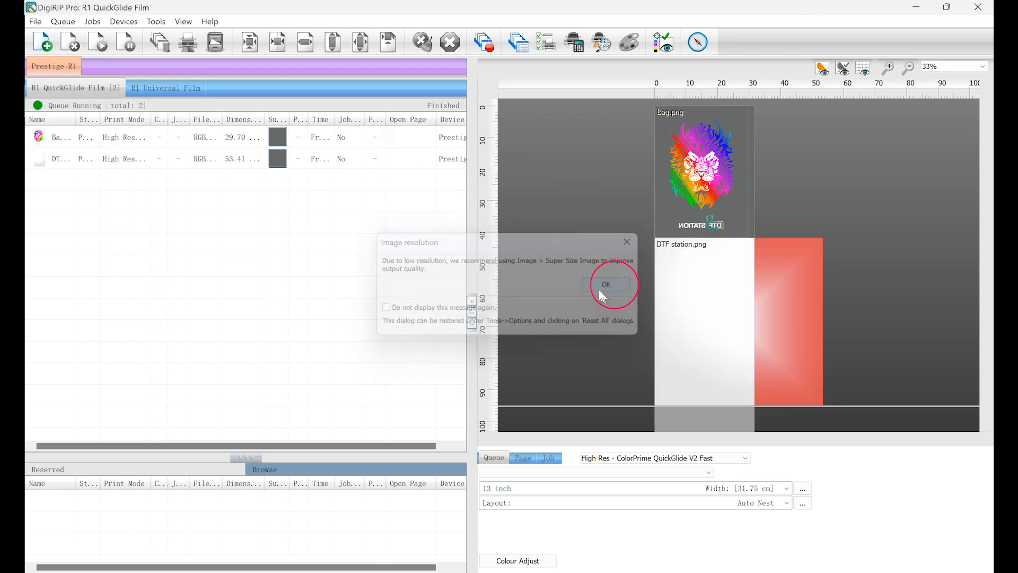
- Dismiss the resolution warning, set the DTF station logo to 9.00 cm wide and tile it 4 by 3
click(606, 284)
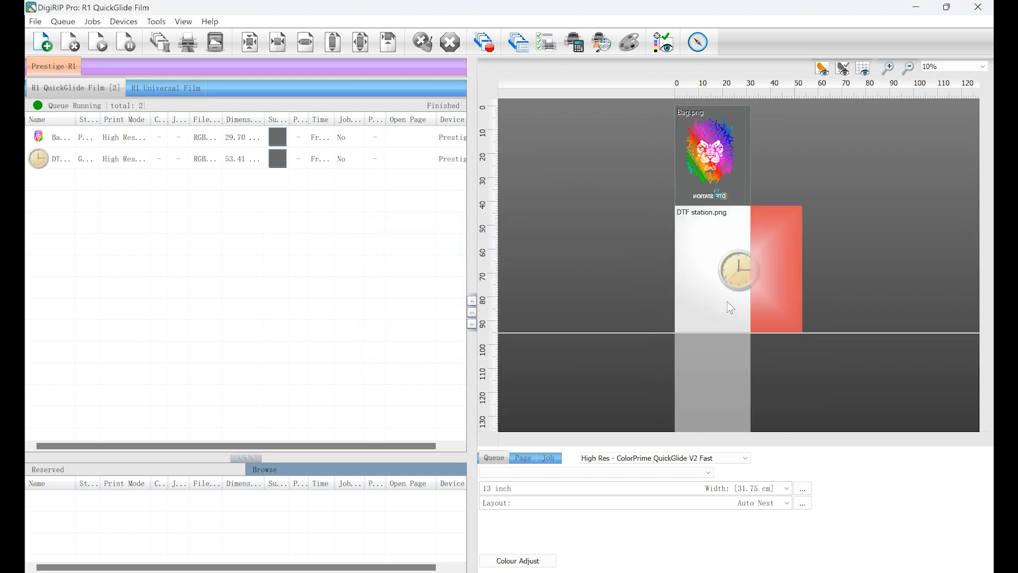
click(886, 66)
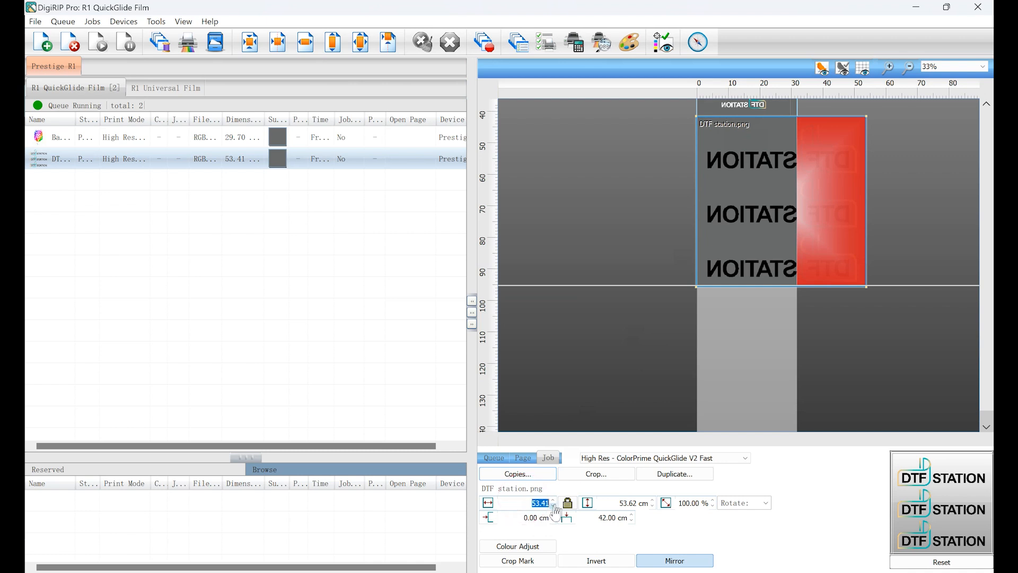
text(9.00 cm)
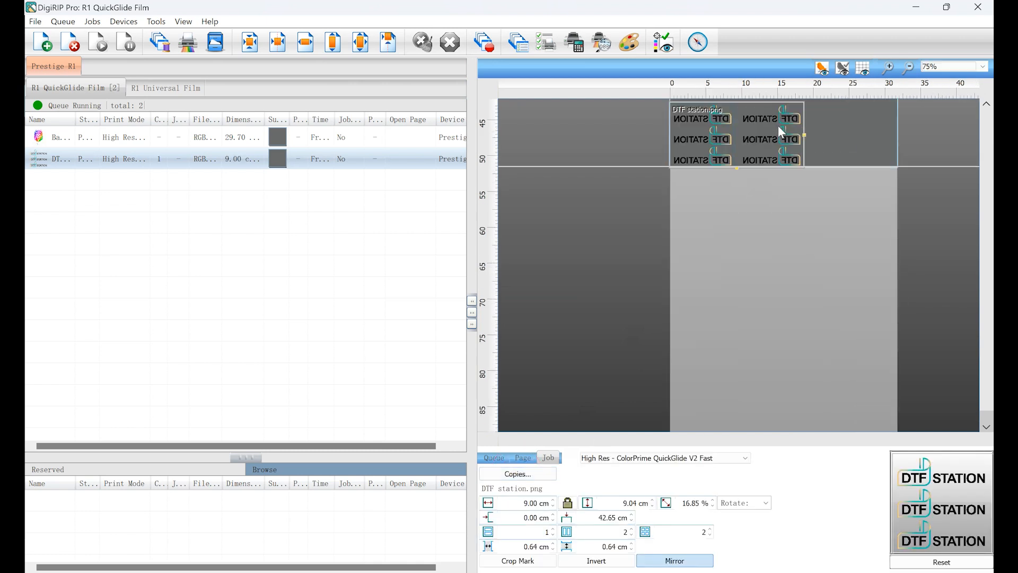
click(633, 530)
text(4)
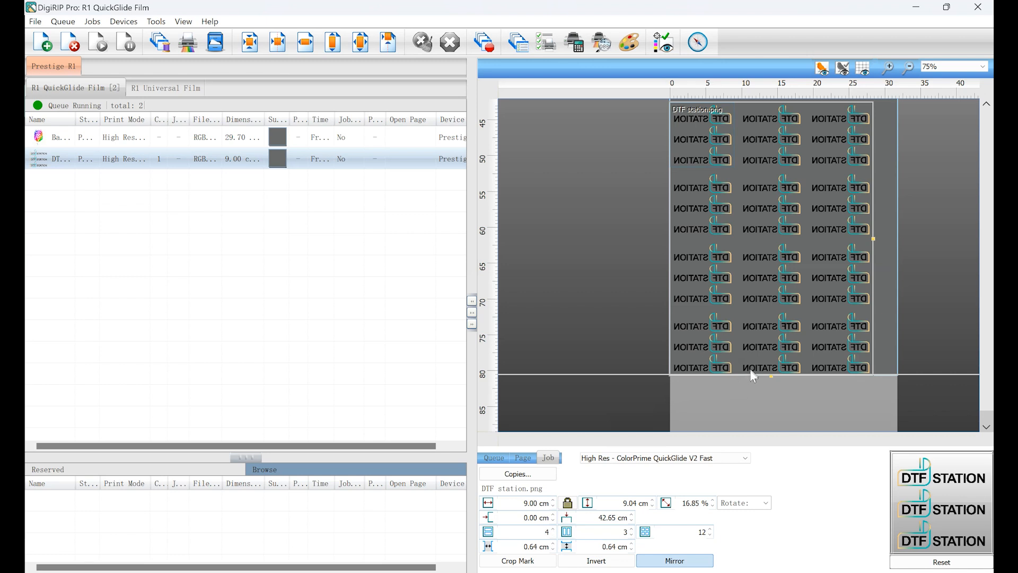
click(276, 43)
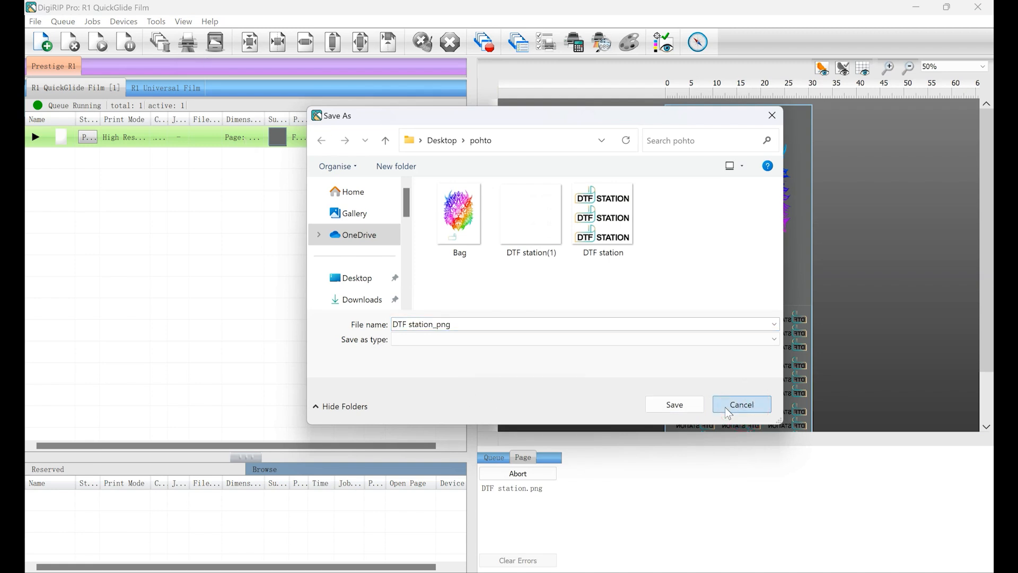
- Cancel the Save As prompt so the combined job rips and holds in the queue
click(741, 404)
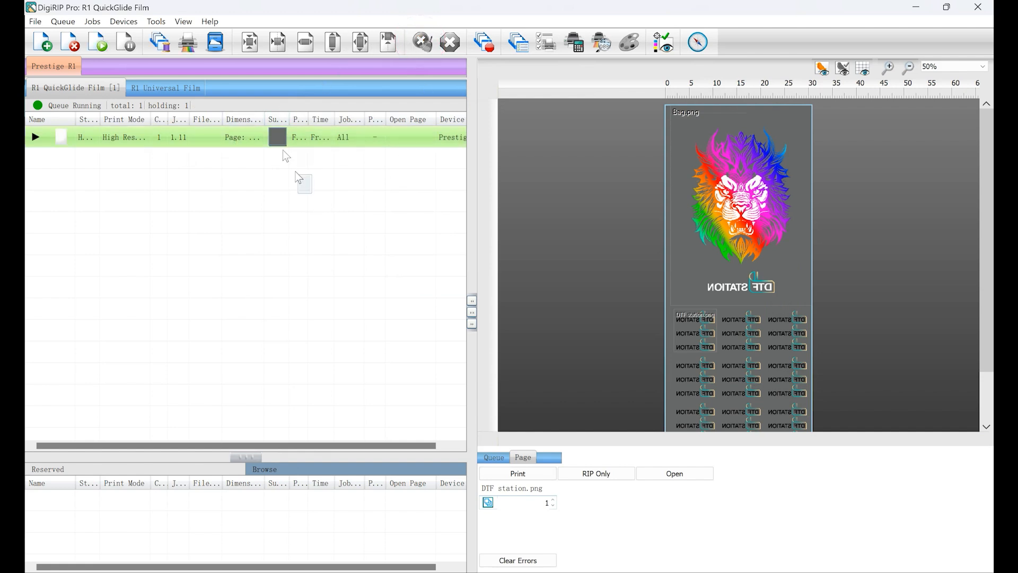
- In Queue Manager, set the port to TCP/IP (Network Device) at 127.0.0.1, port 9100
click(73, 41)
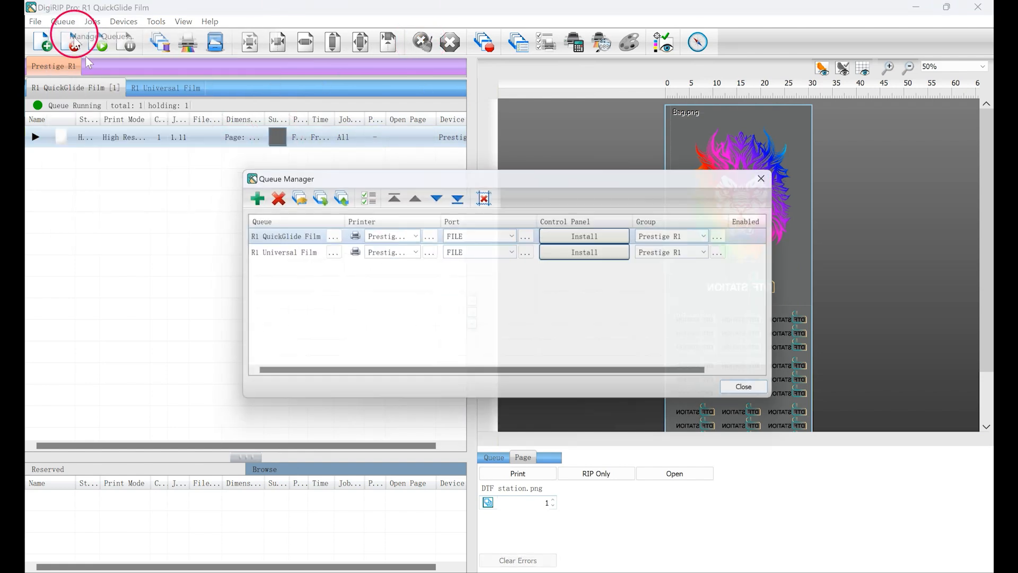
click(514, 233)
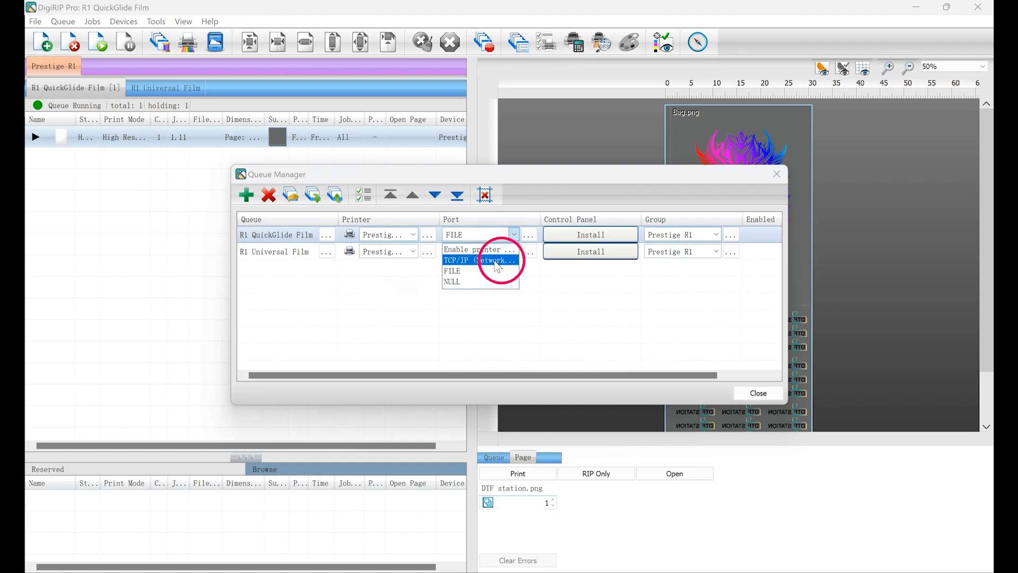
click(479, 260)
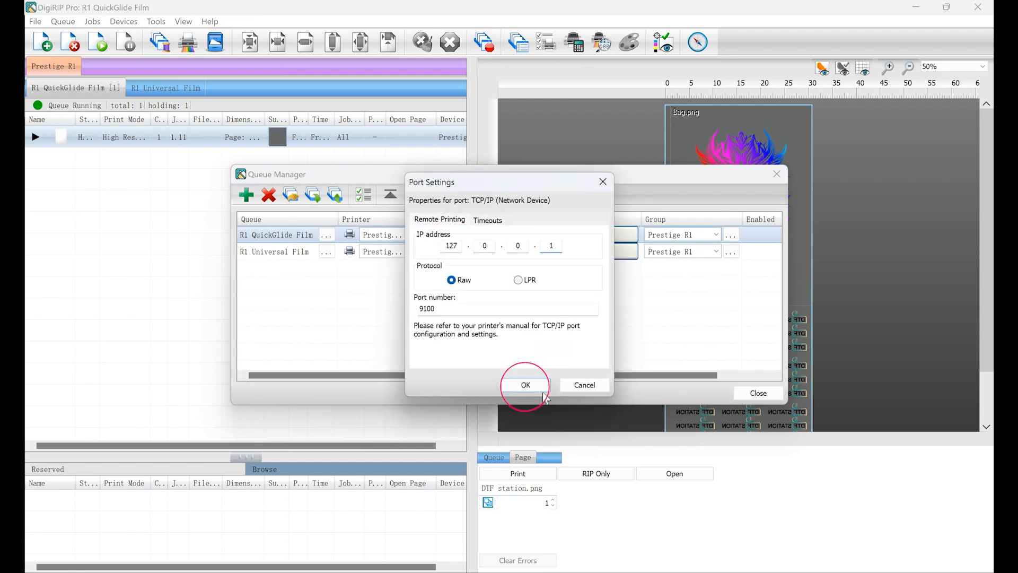
click(525, 384)
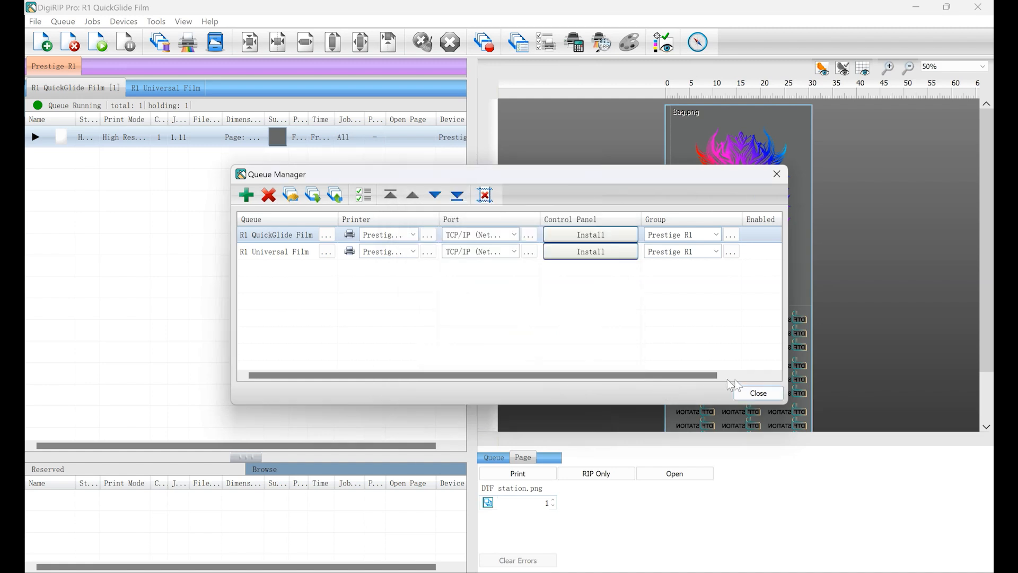
click(758, 392)
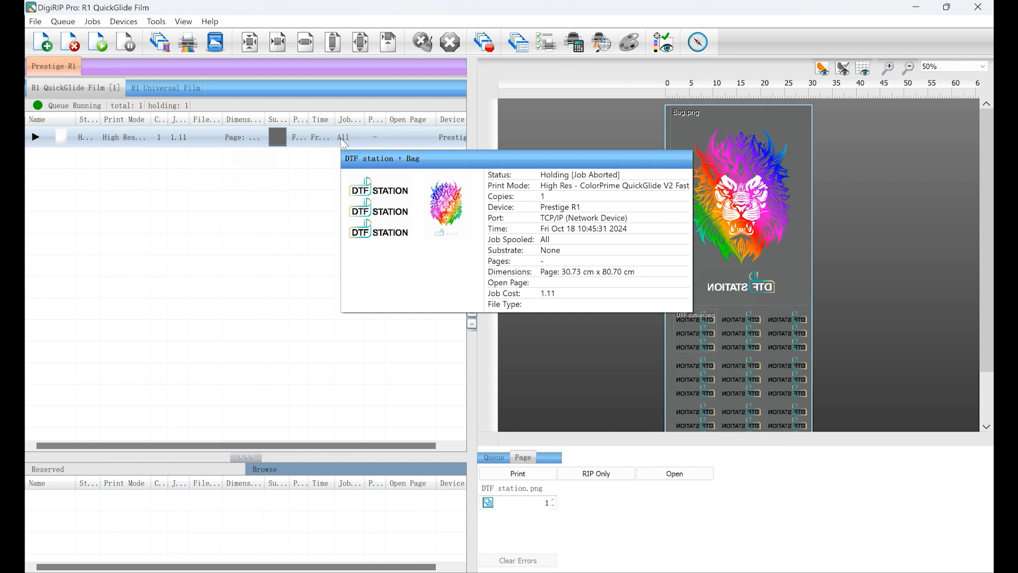
click(187, 41)
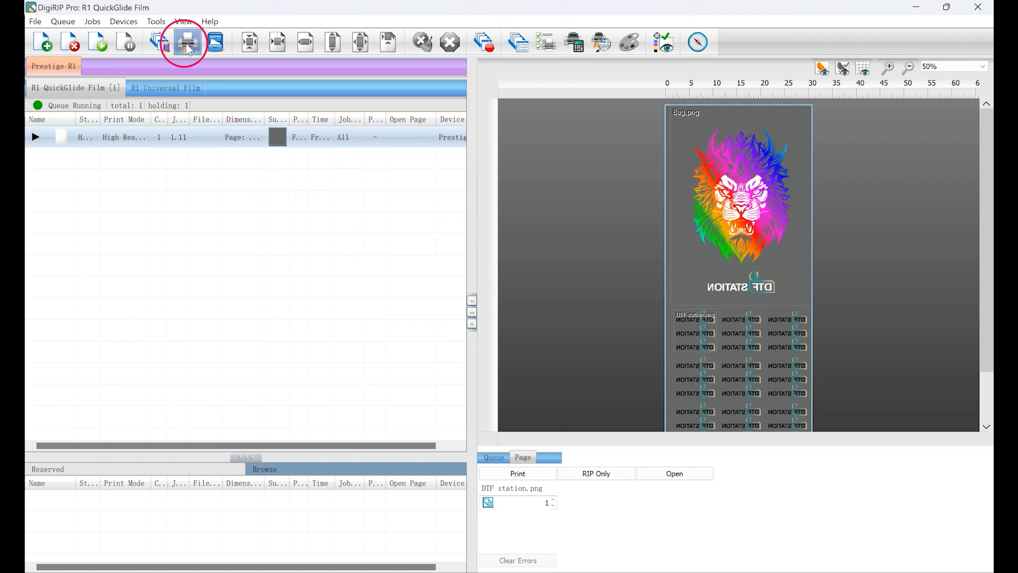
- Print the holding job, then view the DTF Station Pilot log reporting the cover open
click(187, 41)
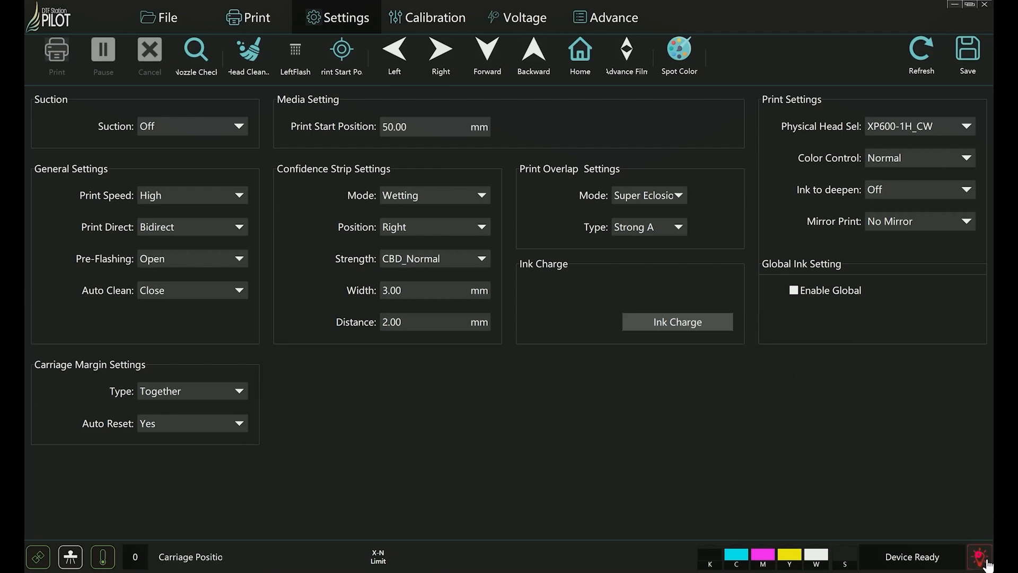
click(694, 17)
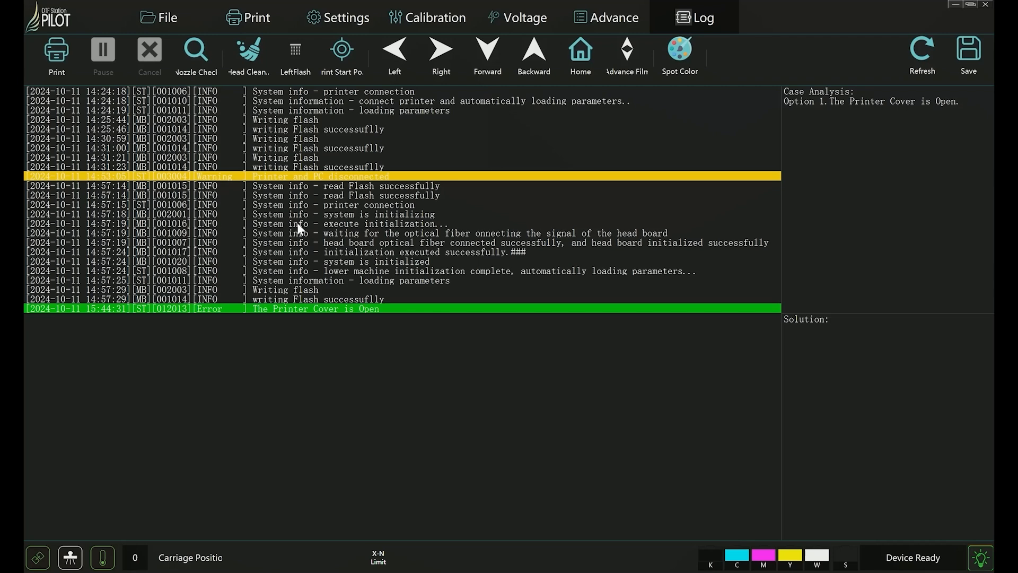
click(247, 17)
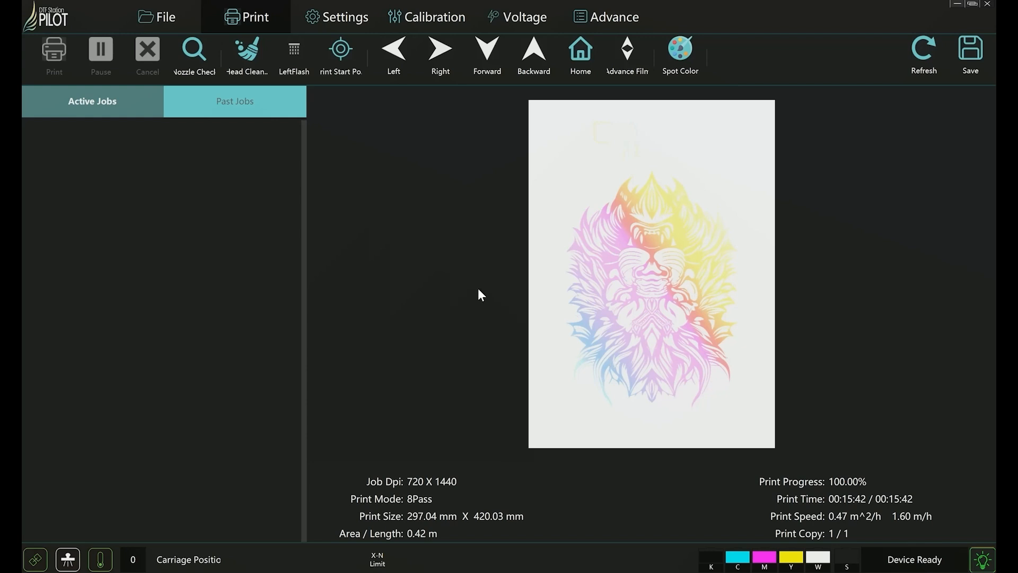
- In Advance Film, lower Film Feed Speed to 1.6 m/h with a 300 mm increment
click(625, 52)
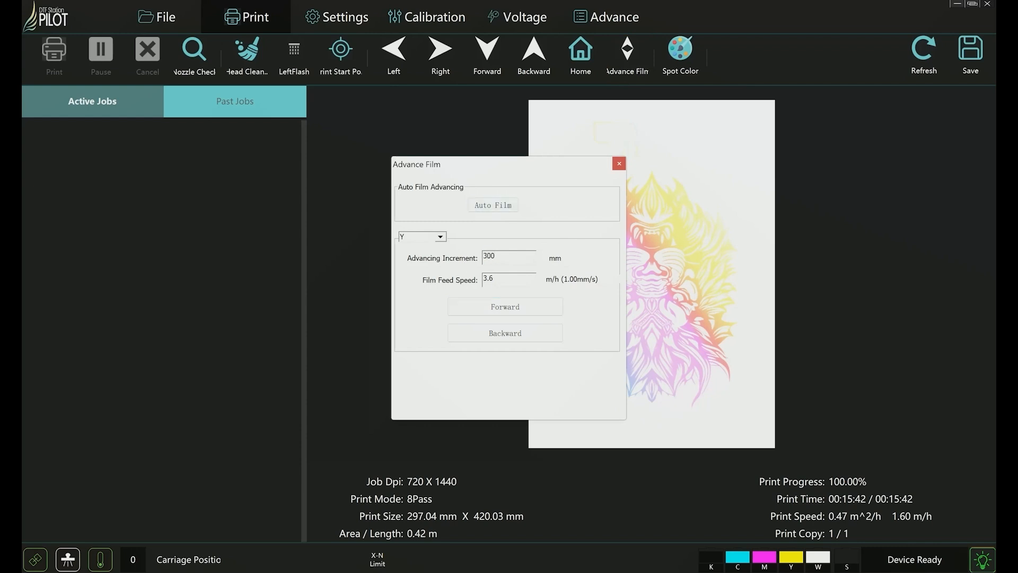
text(1)
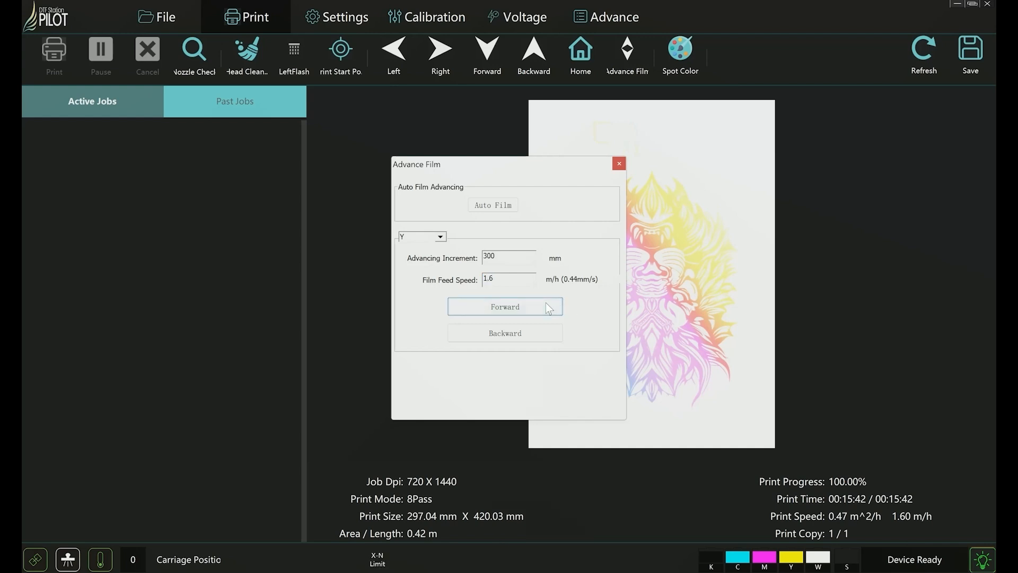
mouse_move(587, 316)
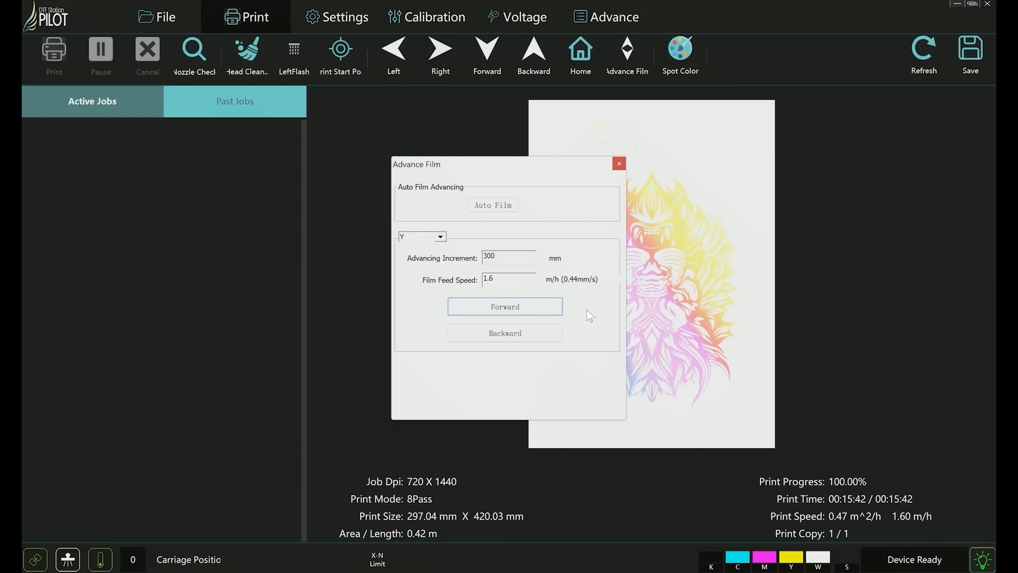